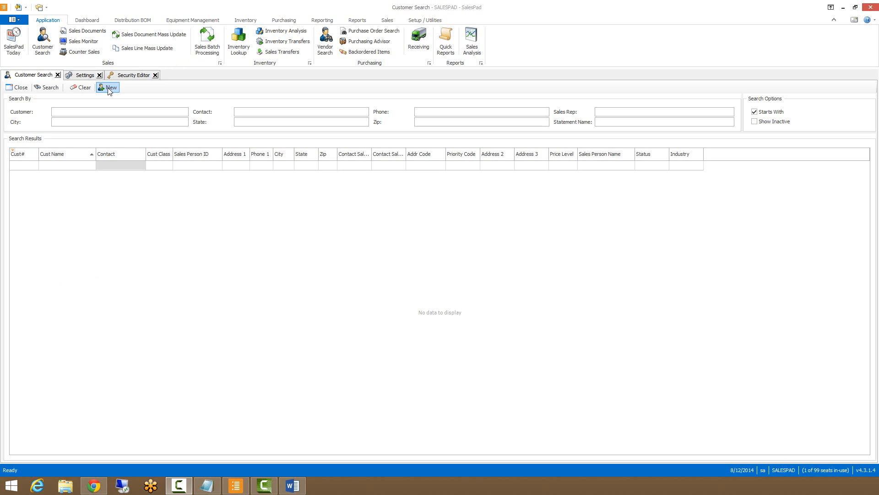
{"action": "mouse_move", "coordinate": [115, 87]}
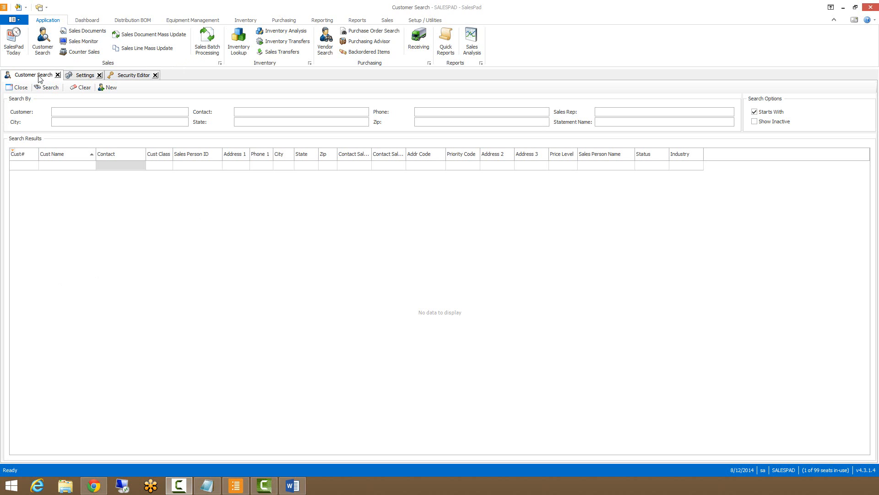
Step: Show the ADMIN group's Customer Search permissions and grid properties in the Security Editor
{"action": "right_click", "coordinate": [31, 74]}
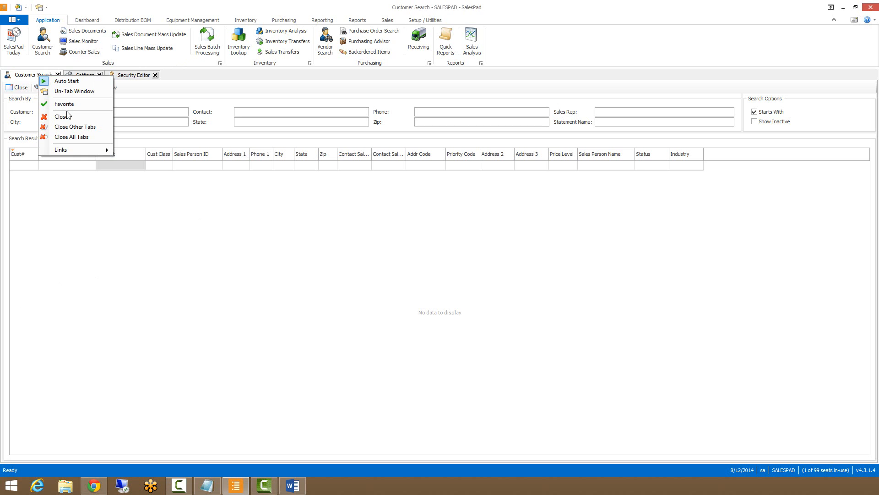
{"action": "mouse_move", "coordinate": [121, 198]}
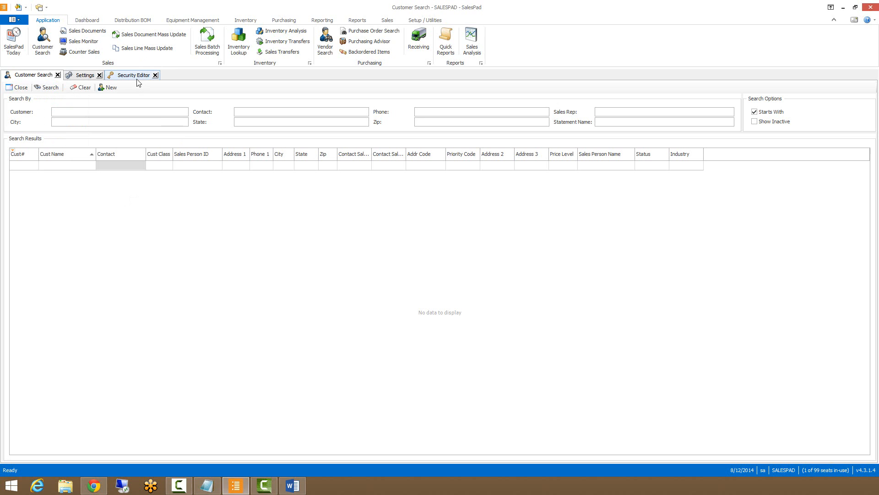
{"action": "left_click", "coordinate": [132, 74]}
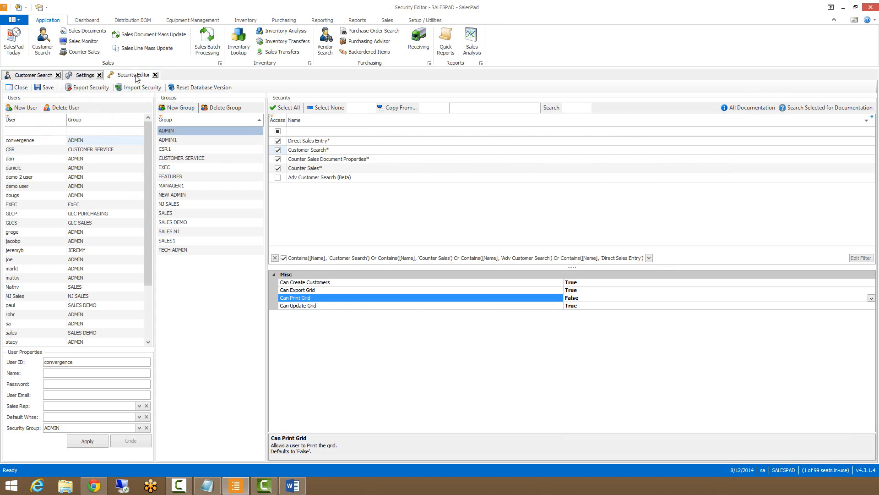
{"action": "mouse_move", "coordinate": [188, 161]}
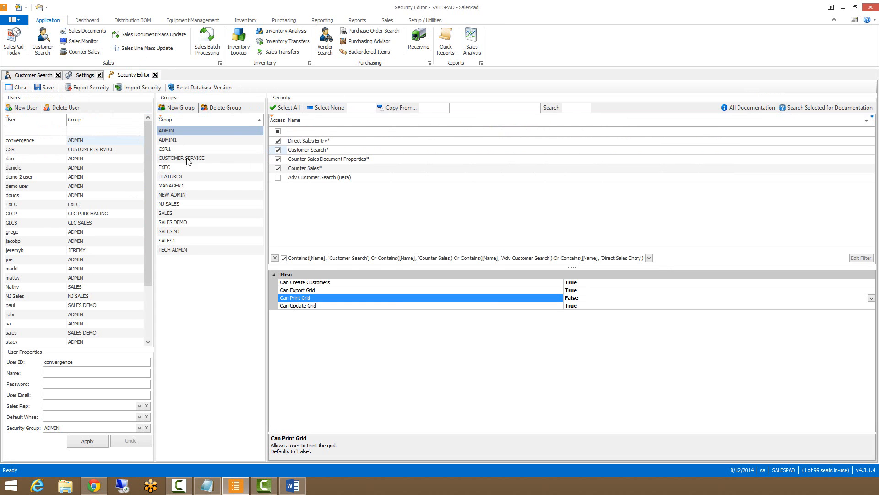
{"action": "mouse_move", "coordinate": [201, 129]}
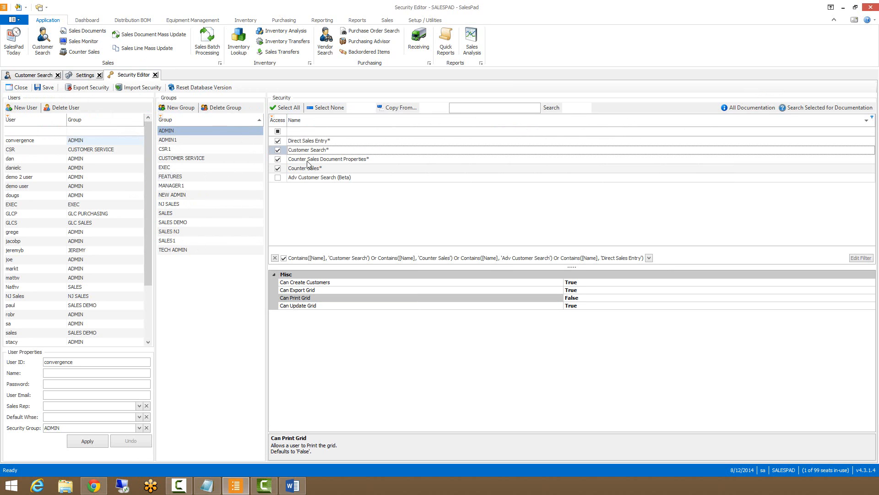
{"action": "left_click", "coordinate": [277, 158]}
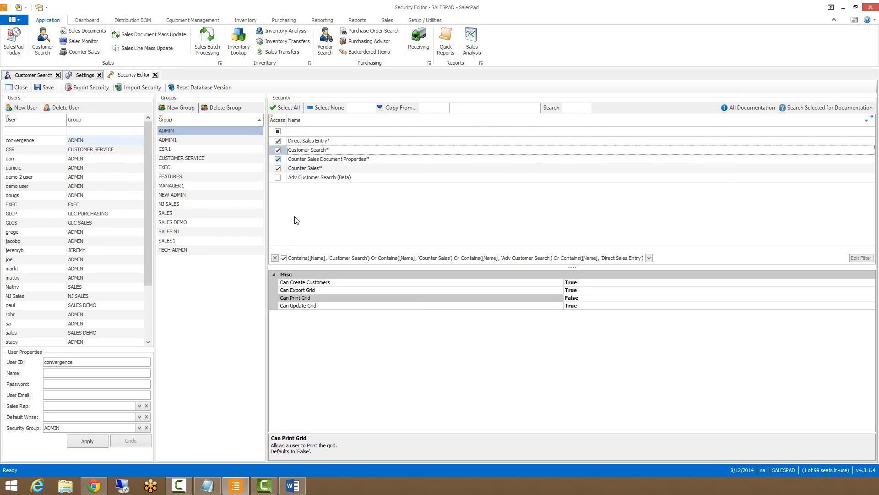
{"action": "left_click", "coordinate": [306, 291]}
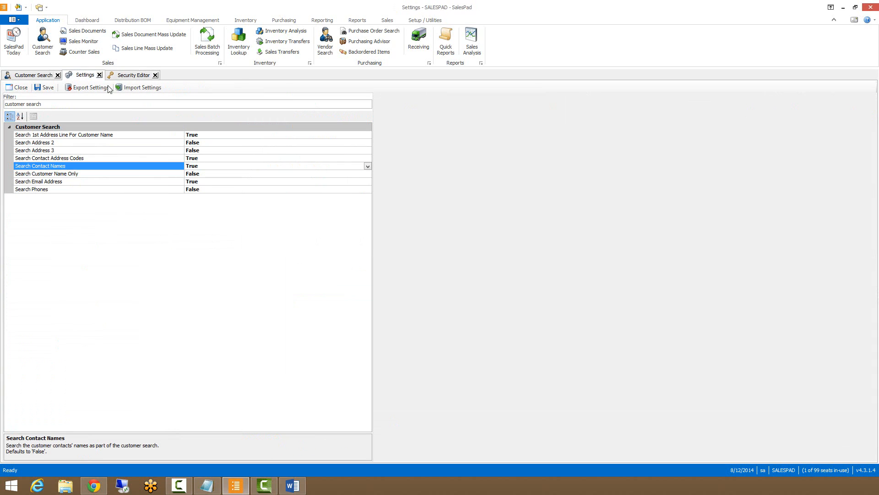
{"action": "mouse_move", "coordinate": [174, 224]}
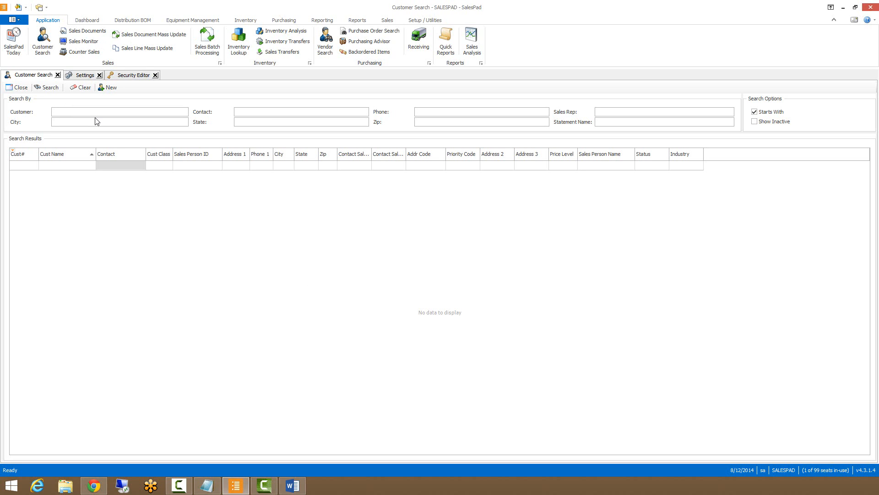
{"action": "mouse_move", "coordinate": [274, 133]}
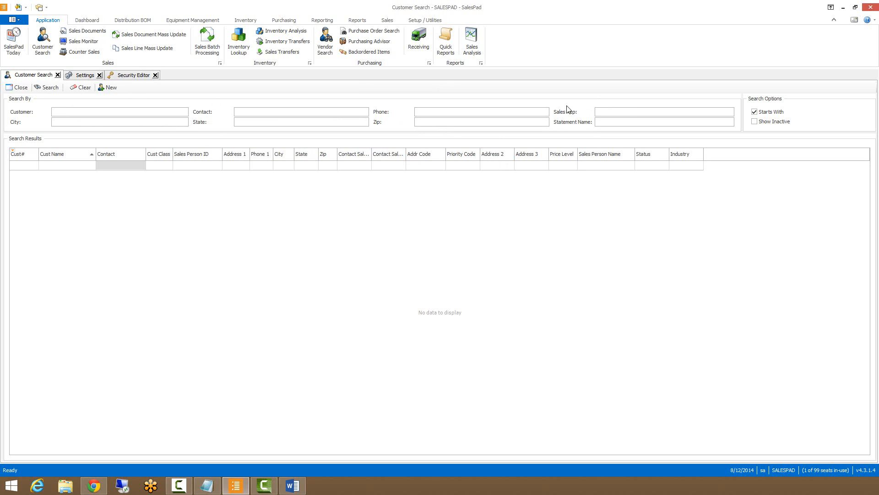
{"action": "mouse_move", "coordinate": [431, 120]}
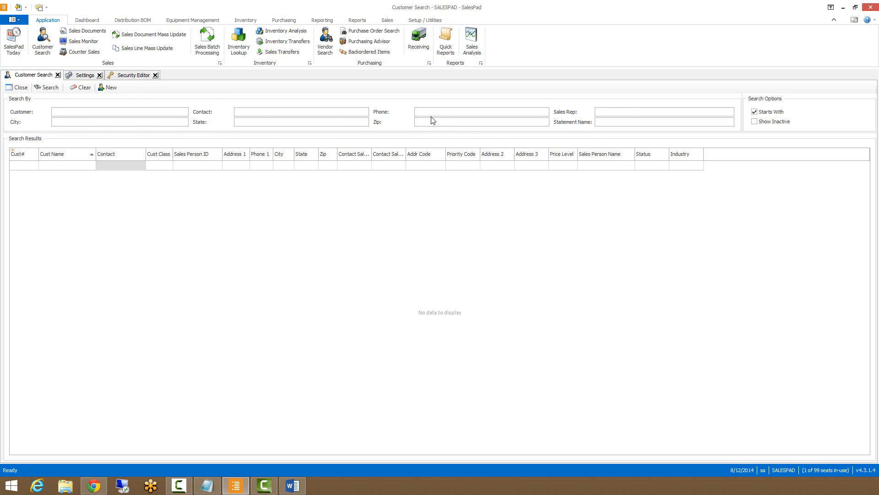
Step: Focus the Statement Name field and toggle Show Inactive on then back off
{"action": "left_click", "coordinate": [665, 122]}
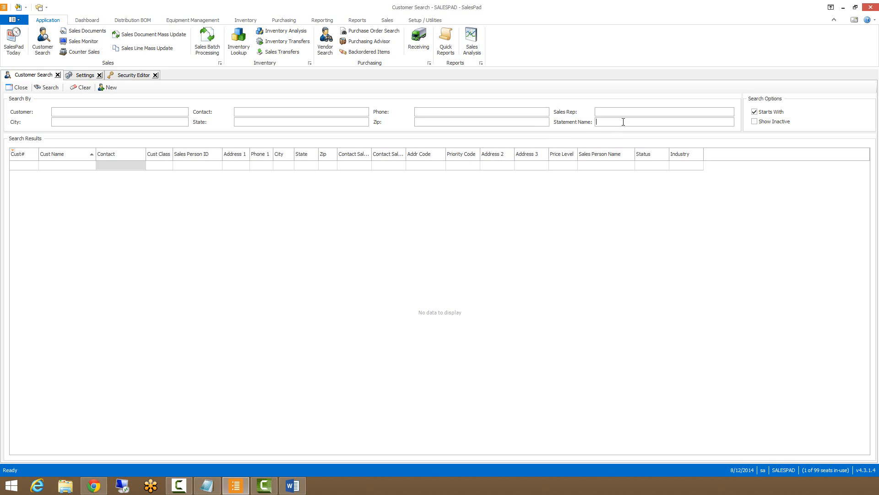
{"action": "mouse_move", "coordinate": [727, 87]}
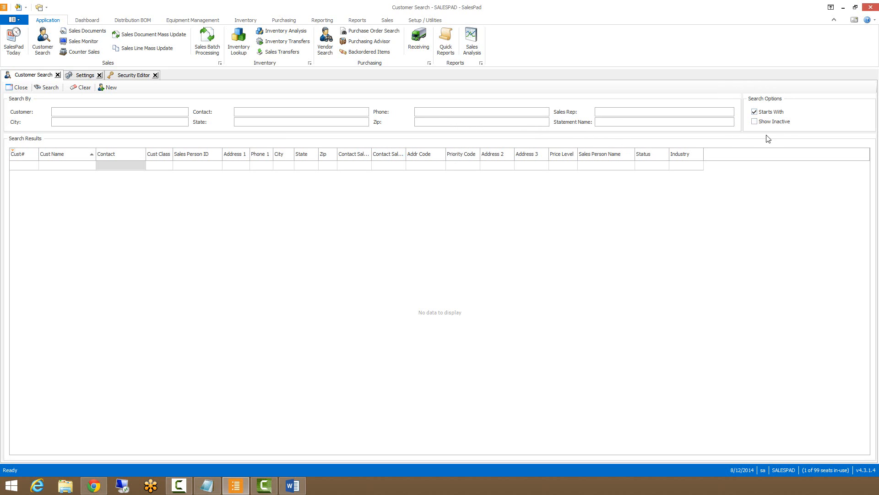
{"action": "left_click", "coordinate": [753, 120]}
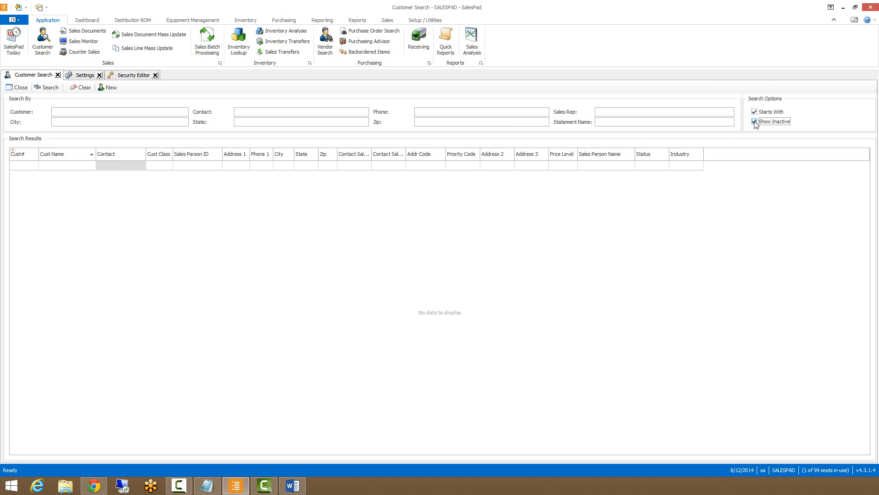
{"action": "left_click", "coordinate": [754, 121]}
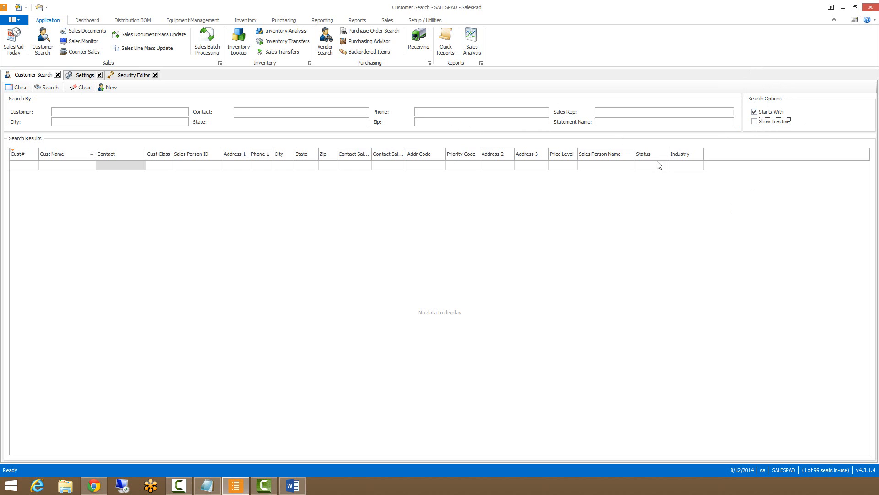
{"action": "mouse_move", "coordinate": [670, 194]}
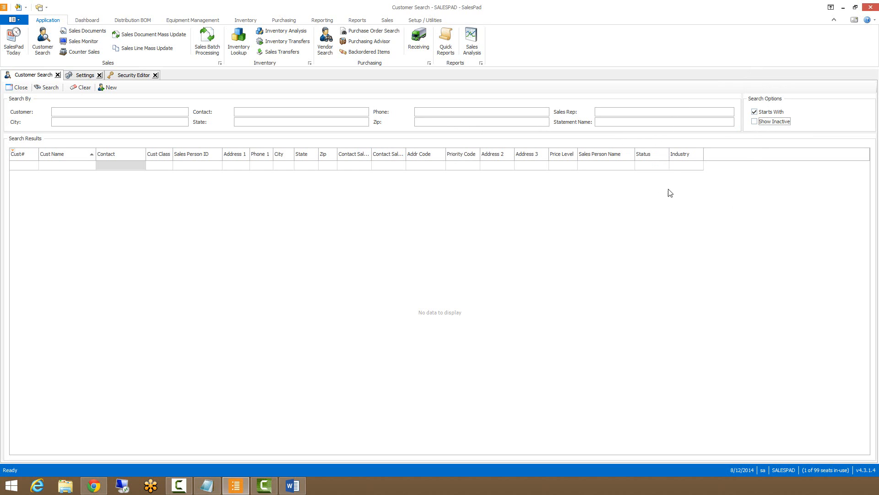
{"action": "mouse_move", "coordinate": [655, 165]}
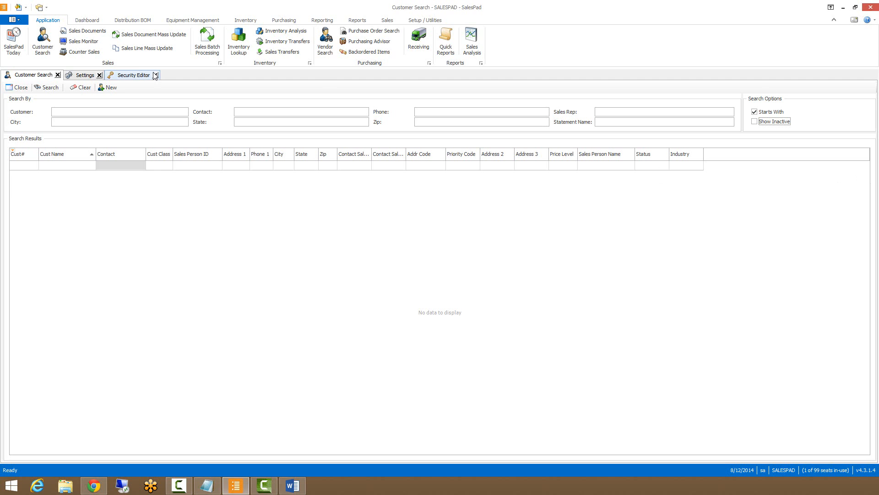
Step: Search for customers in Detroit, MI from the Customer Search tab
{"action": "left_click", "coordinate": [300, 122]}
{"action": "type", "text": "MI"}
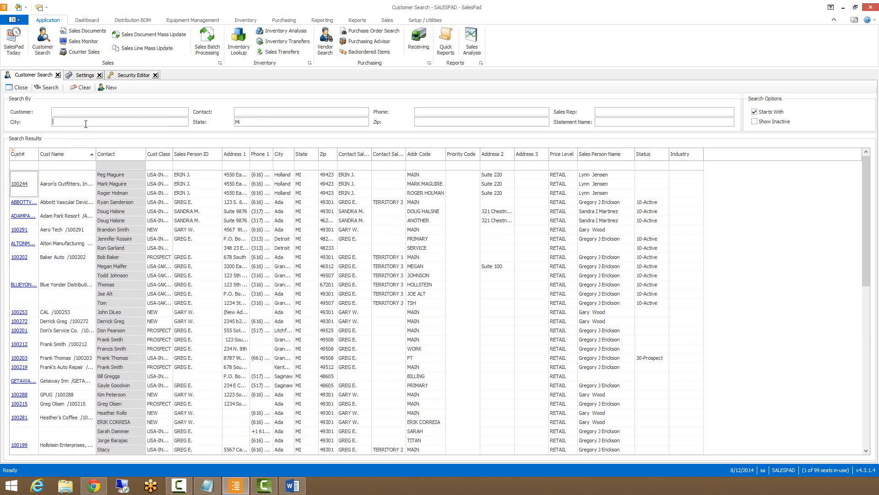
{"action": "type", "text": "Detr"}
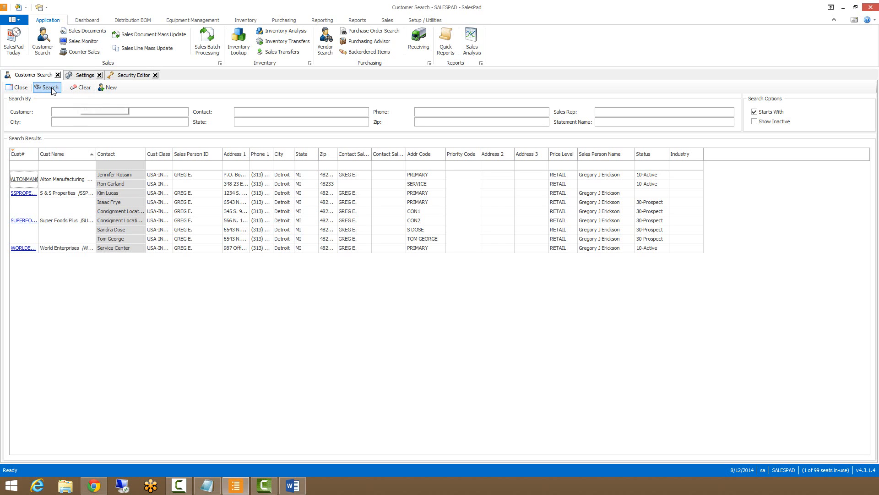
Step: Run the search with no criteria, confirm, then auto-filter the State column to MI
{"action": "left_click", "coordinate": [47, 87]}
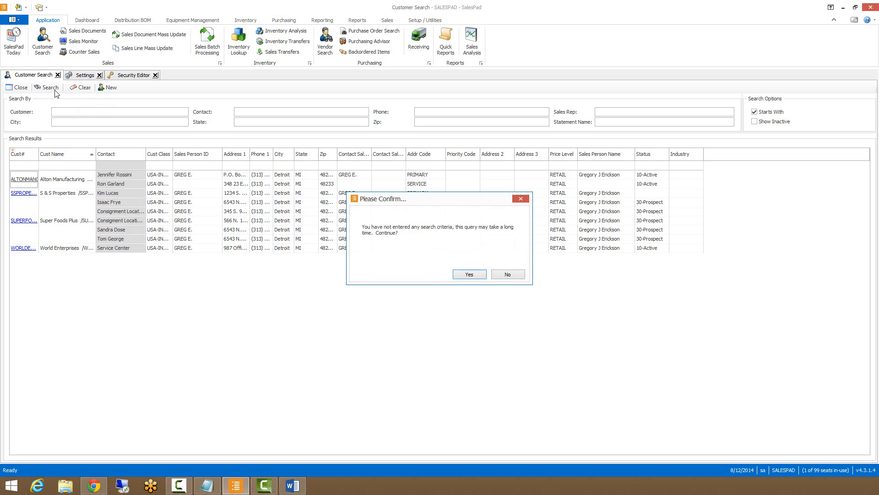
{"action": "left_click", "coordinate": [469, 274]}
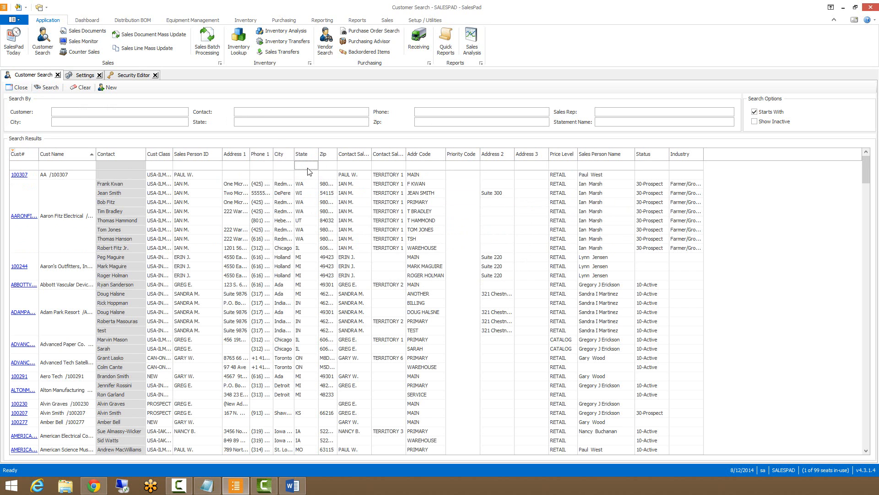
{"action": "type", "text": "MI"}
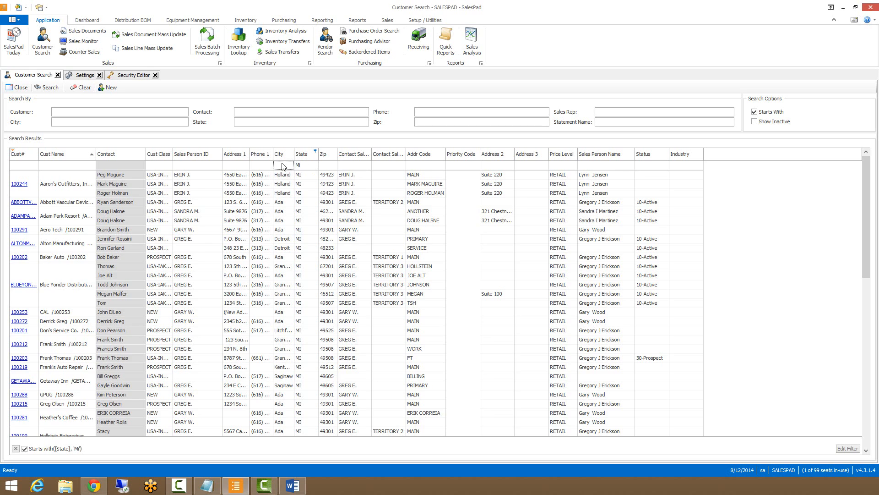
{"action": "type", "text": "D"}
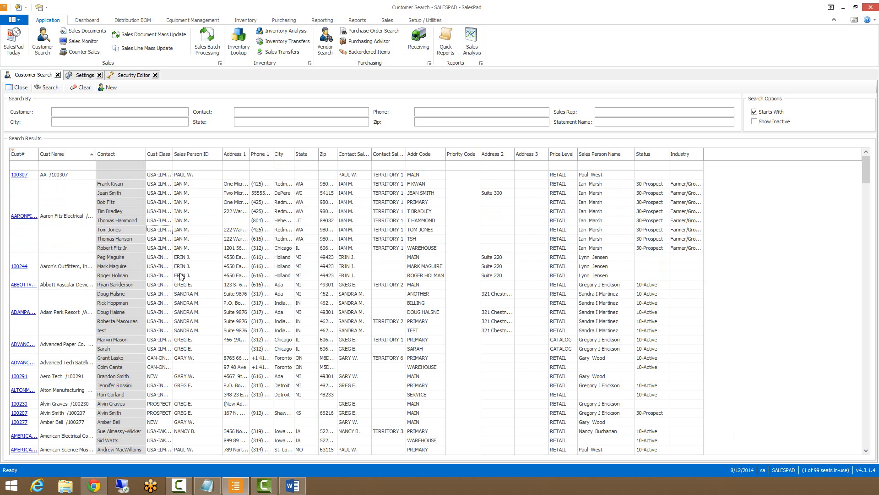
{"action": "mouse_move", "coordinate": [238, 231]}
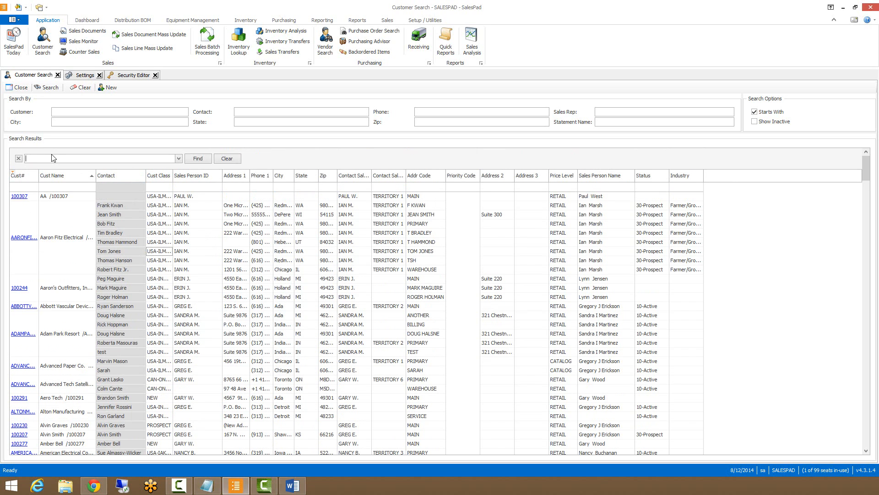
Step: Try a Find panel search for 'dis' on the full customer list
{"action": "type", "text": "dis"}
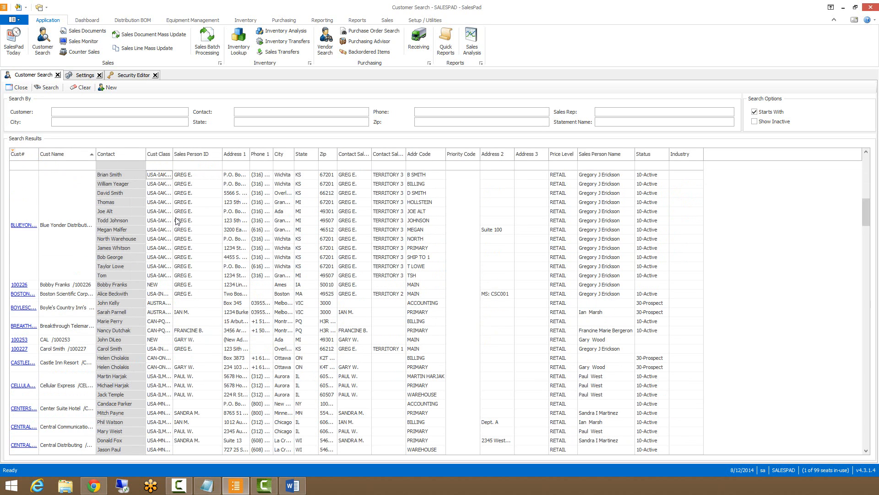
{"action": "mouse_move", "coordinate": [228, 165]}
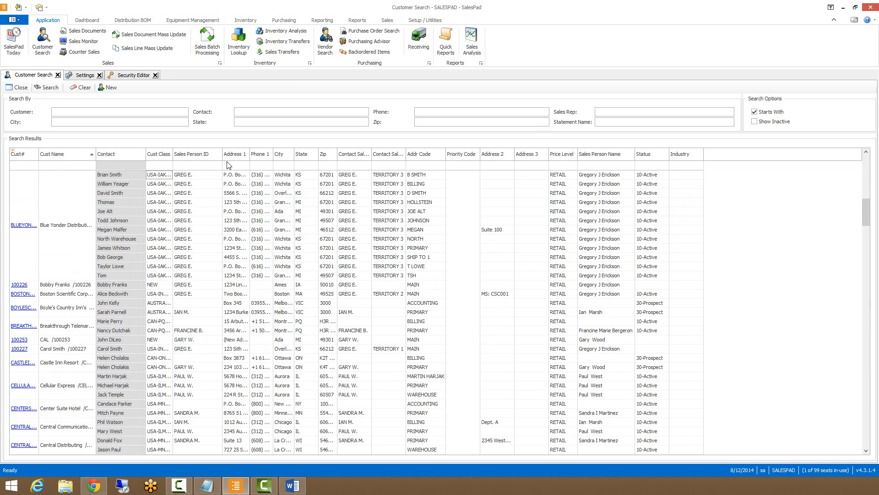
Step: Move Priority Code to the far right and add Country via the Column Chooser
{"action": "left_click", "coordinate": [461, 153]}
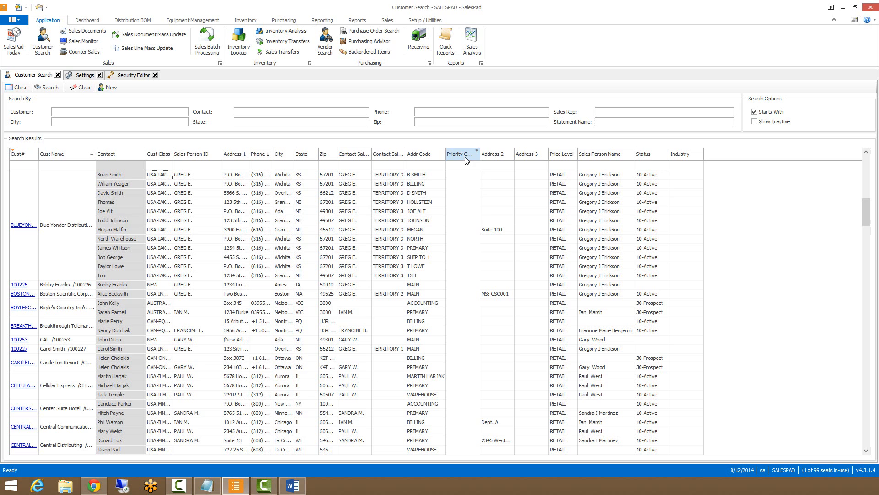
{"action": "left_click_drag", "start_coordinate": [462, 154], "coordinate": [684, 154]}
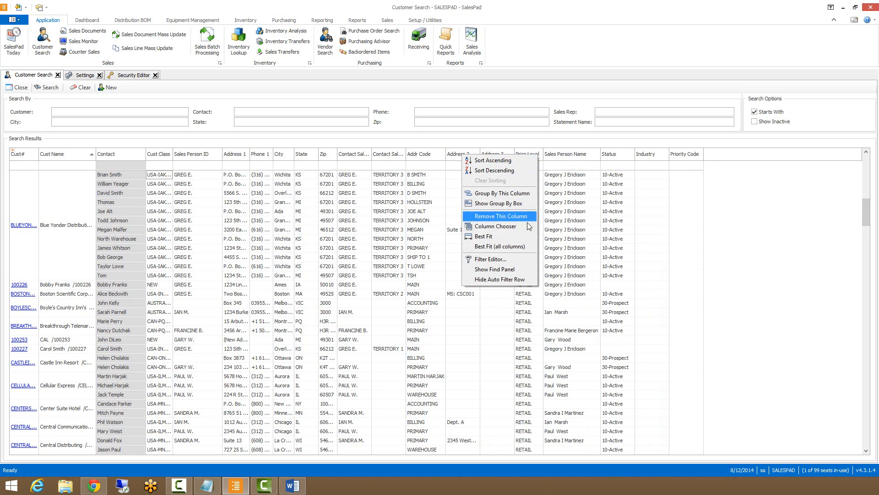
{"action": "left_click", "coordinate": [495, 226]}
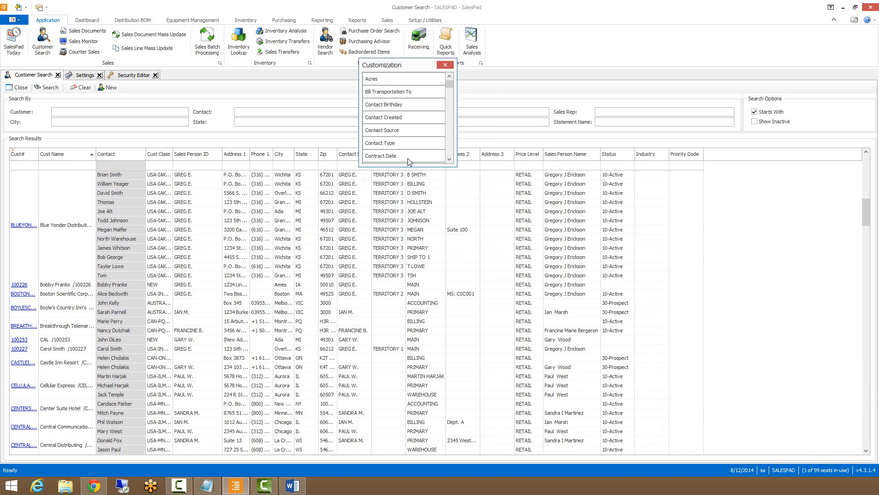
{"action": "scroll", "scroll_direction": "down", "scroll_amount": 3}
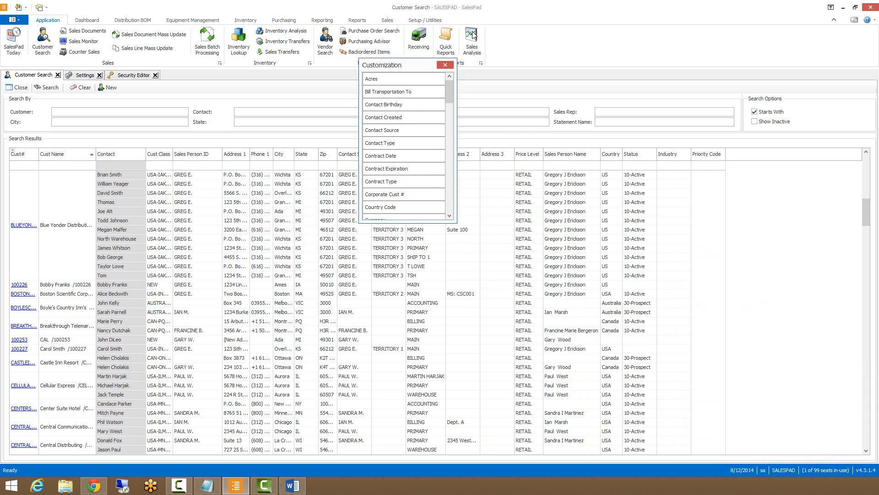
{"action": "left_click", "coordinate": [447, 65]}
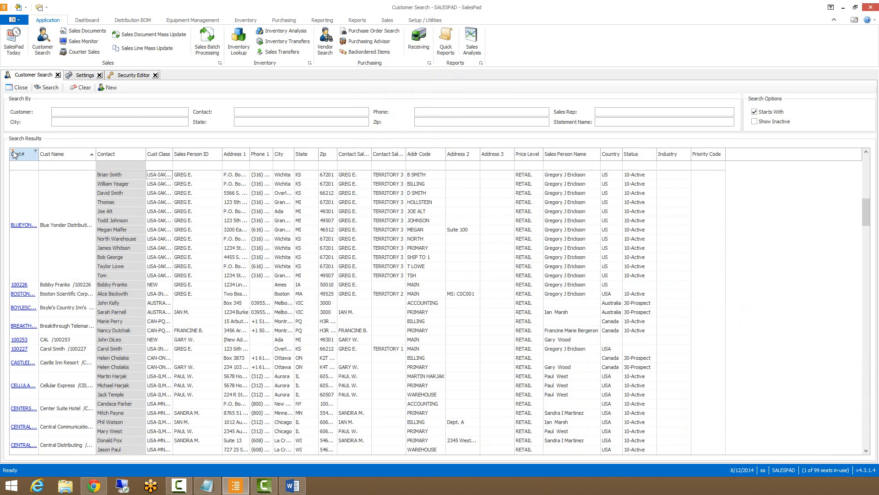
Step: Show the grid header's layout and Export to Excel options
{"action": "right_click", "coordinate": [19, 154]}
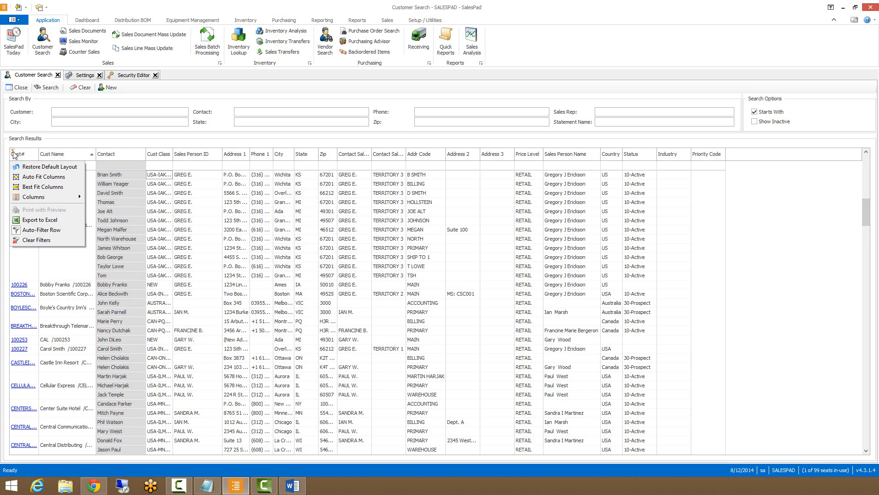
{"action": "mouse_move", "coordinate": [39, 219]}
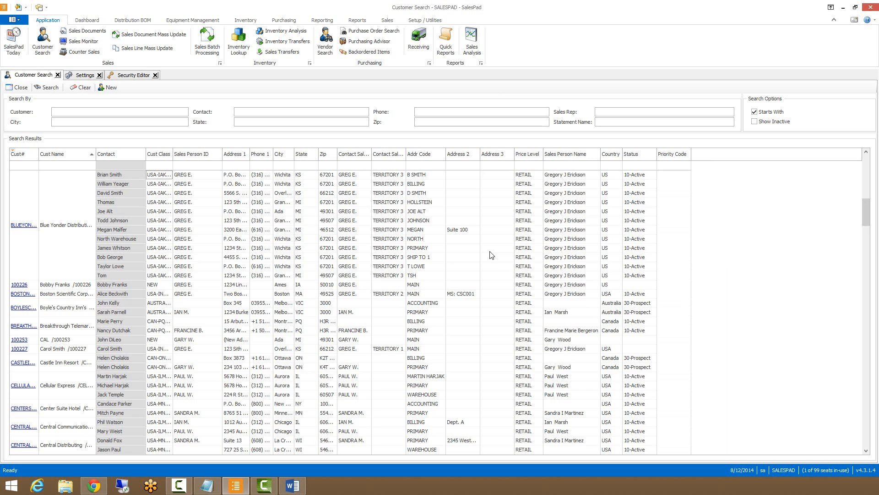
{"action": "mouse_move", "coordinate": [515, 286]}
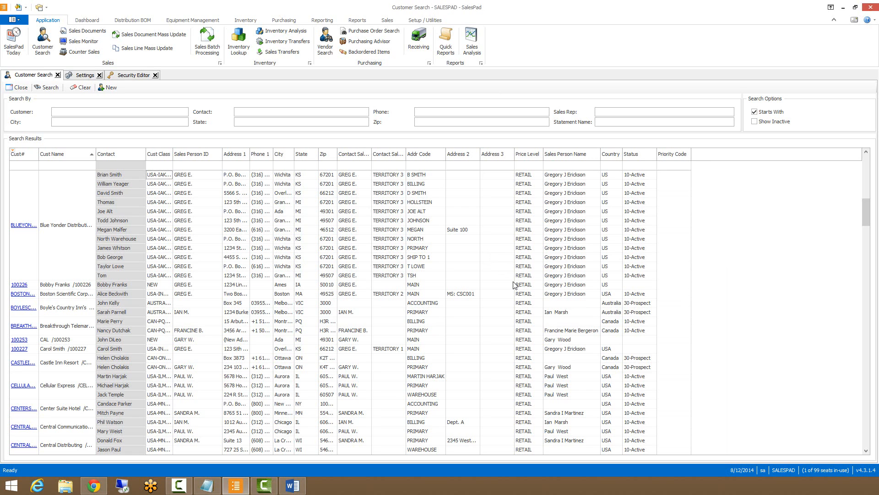
{"action": "mouse_move", "coordinate": [41, 254]}
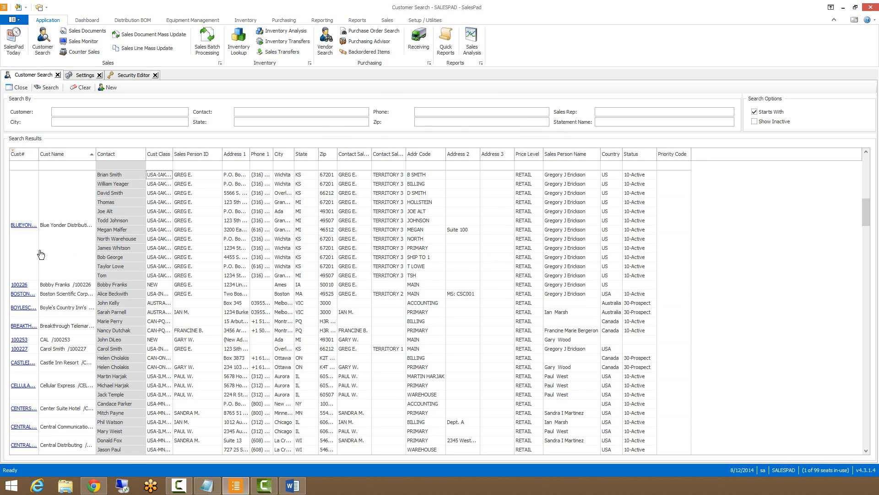